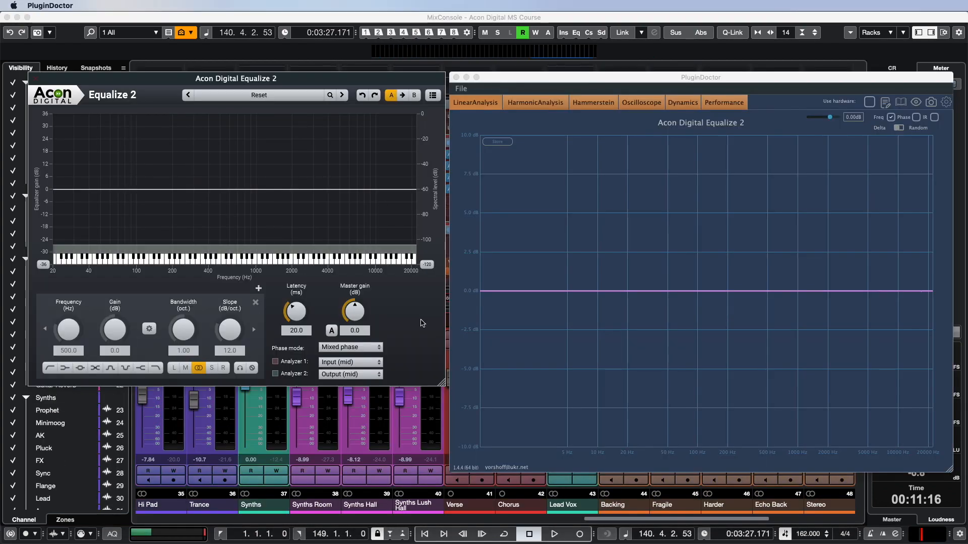
Select Minimum phase, add a narrow bell boost near 1 kHz and a steep high cut near 7 kHz
left_click(350, 347)
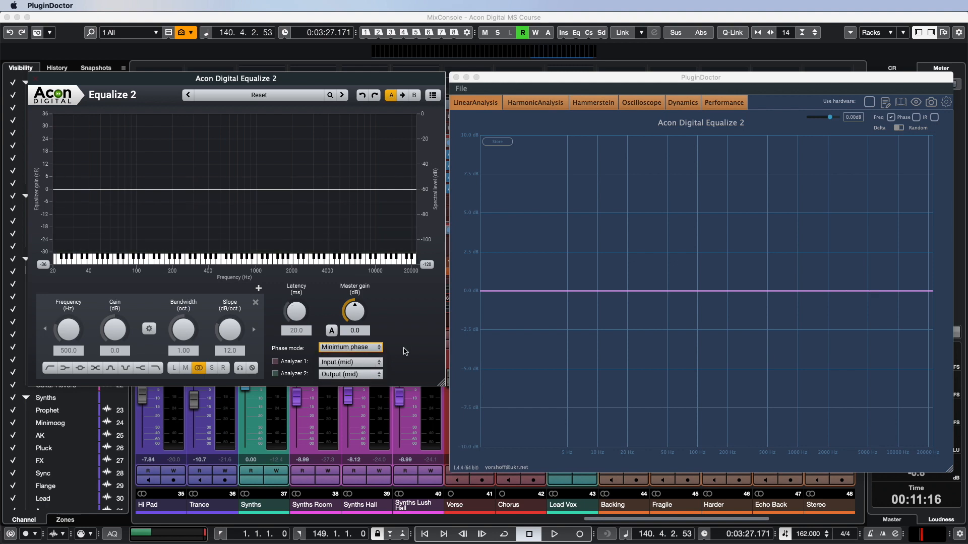
left_click_drag(255, 188, 255, 191)
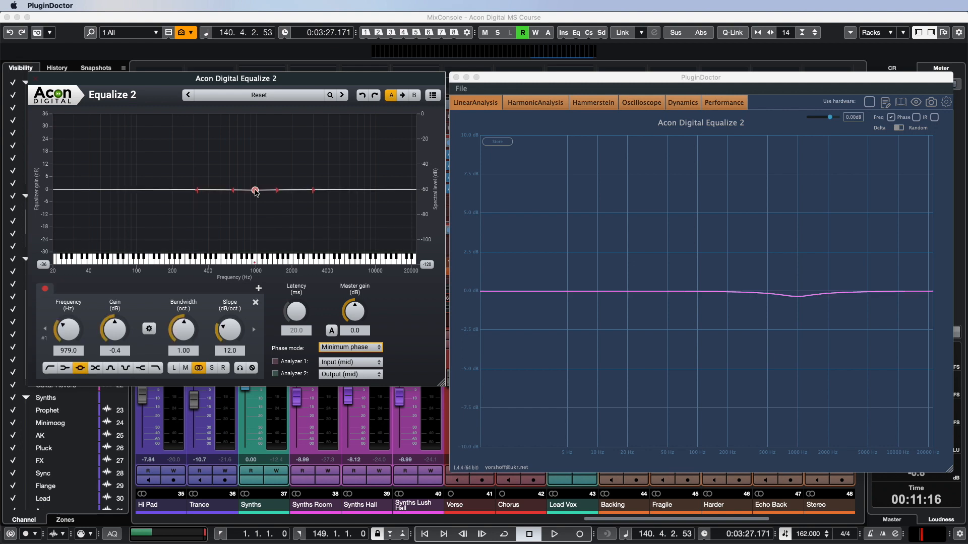
left_click_drag(254, 190, 254, 168)
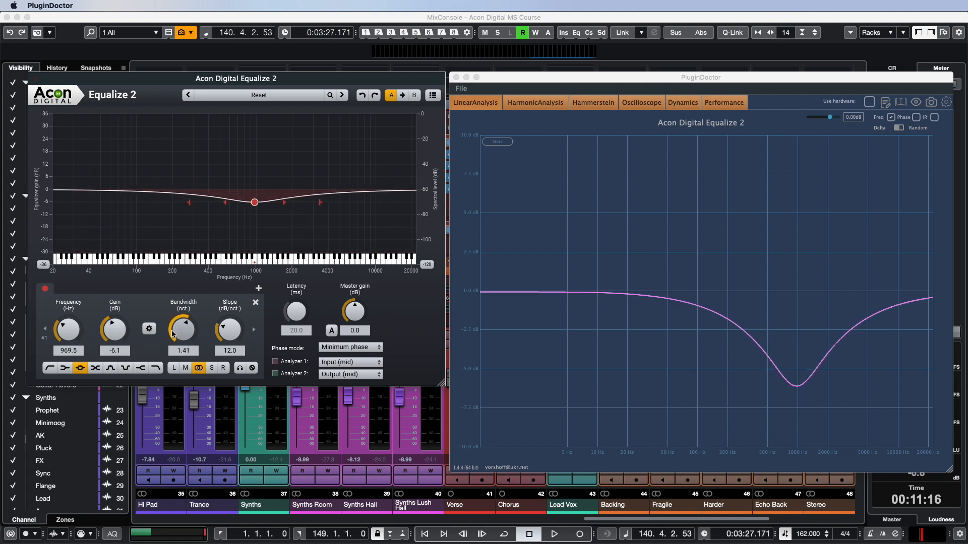
left_click_drag(113, 328, 113, 302)
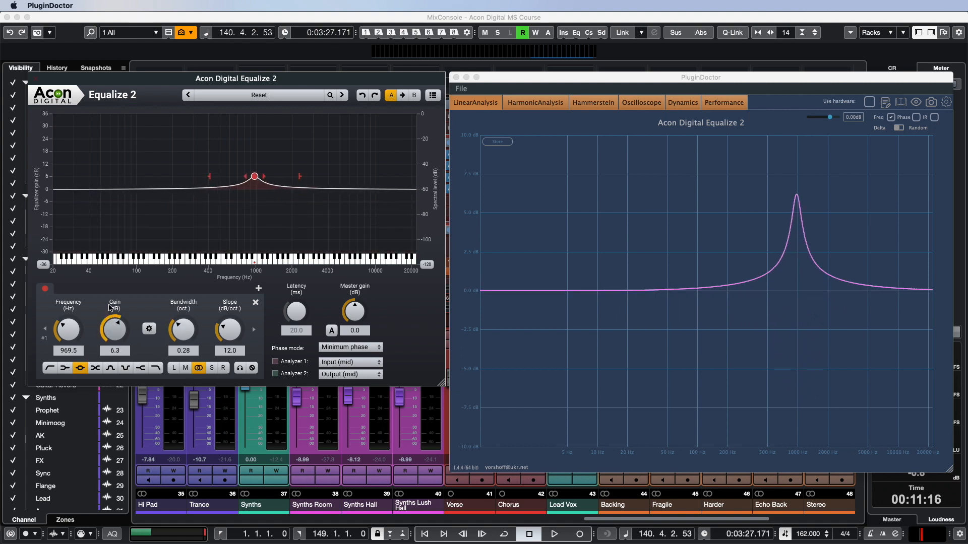
left_click_drag(113, 329, 117, 314)
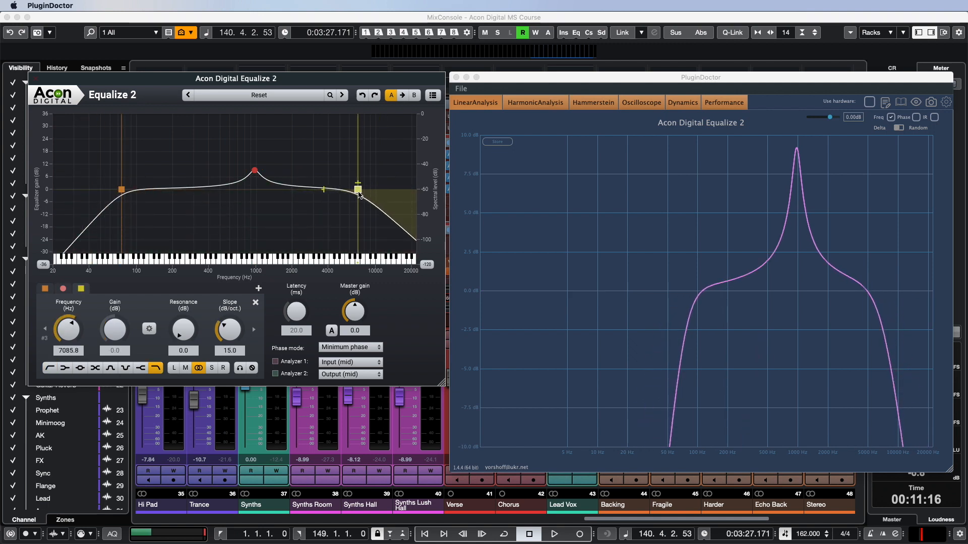
Show the phase response and add a high shelf near 6 kHz and a +10 dB low shelf near 165 Hz
left_click(917, 117)
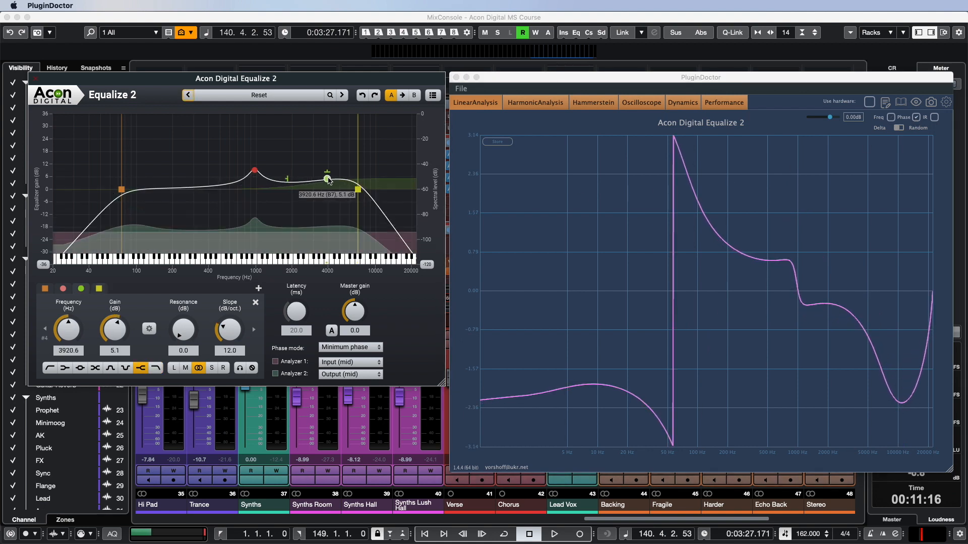
left_click_drag(325, 180, 350, 161)
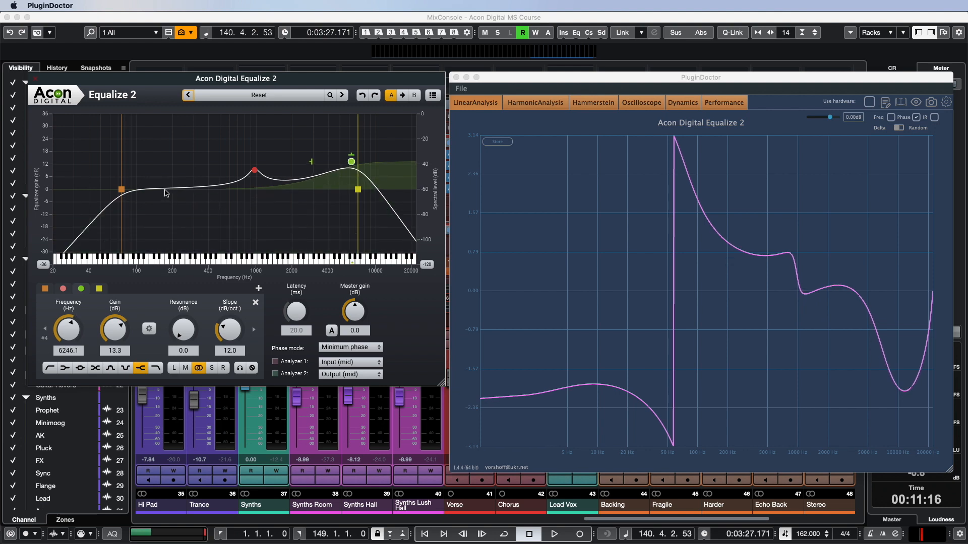
left_click_drag(122, 189, 162, 214)
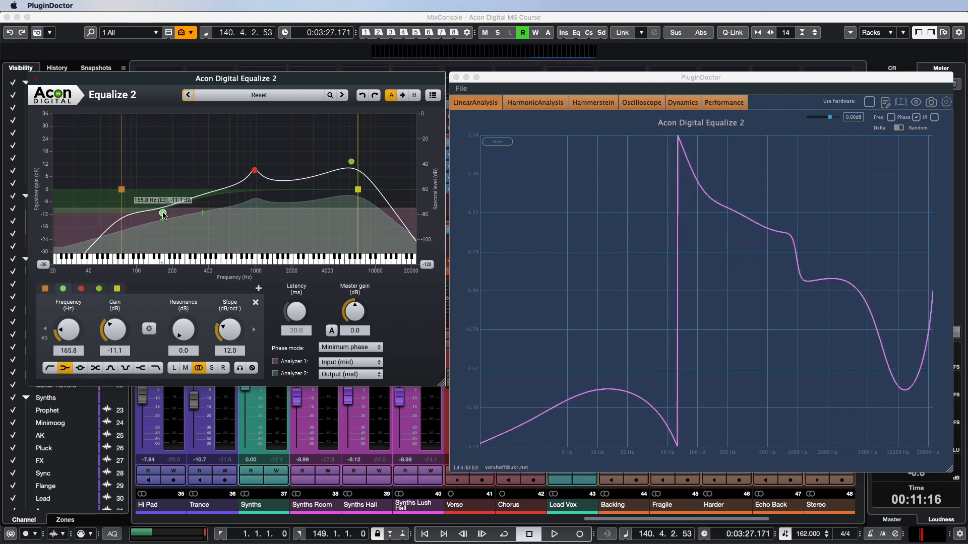
left_click_drag(163, 214, 172, 169)
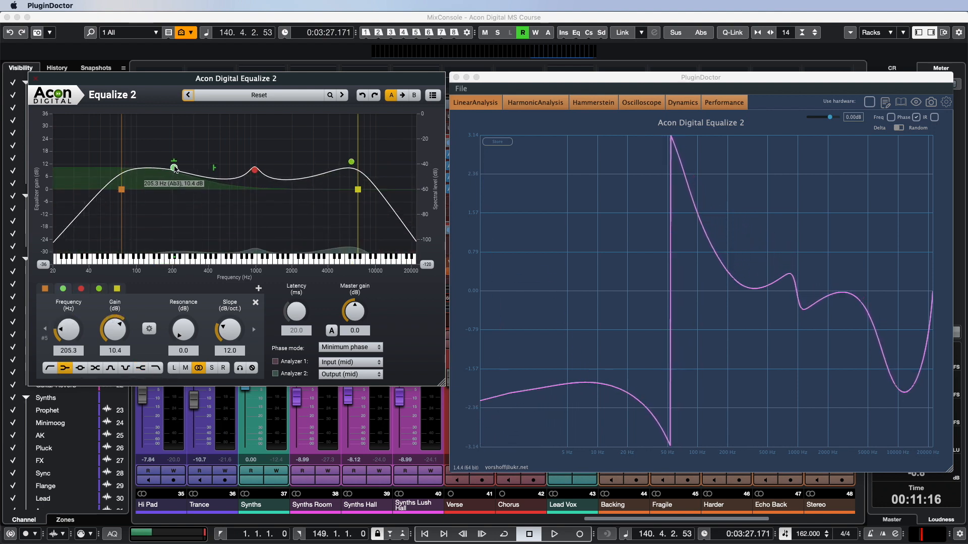
Pull the 1 kHz bell down into a deep -13.3 dB notch
left_click_drag(174, 166, 176, 168)
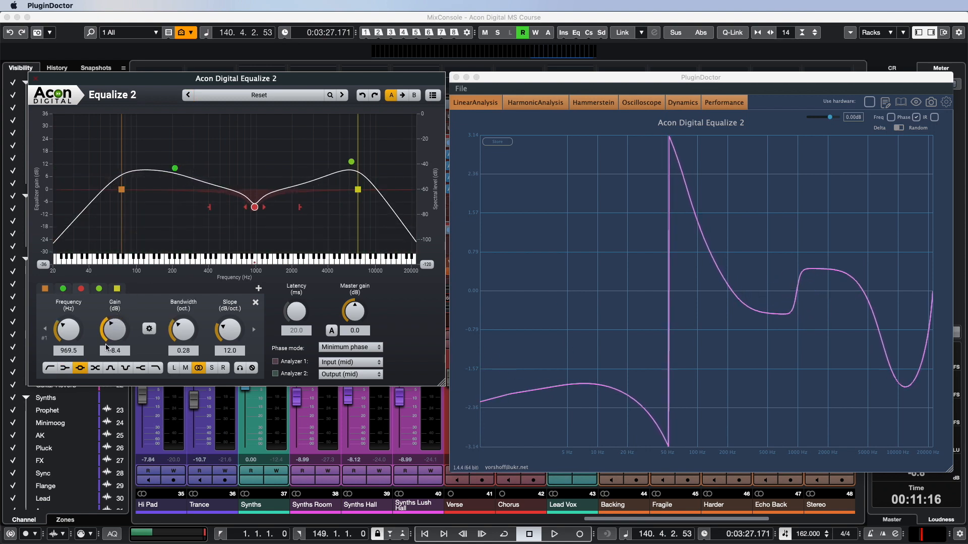
left_click_drag(114, 328, 114, 346)
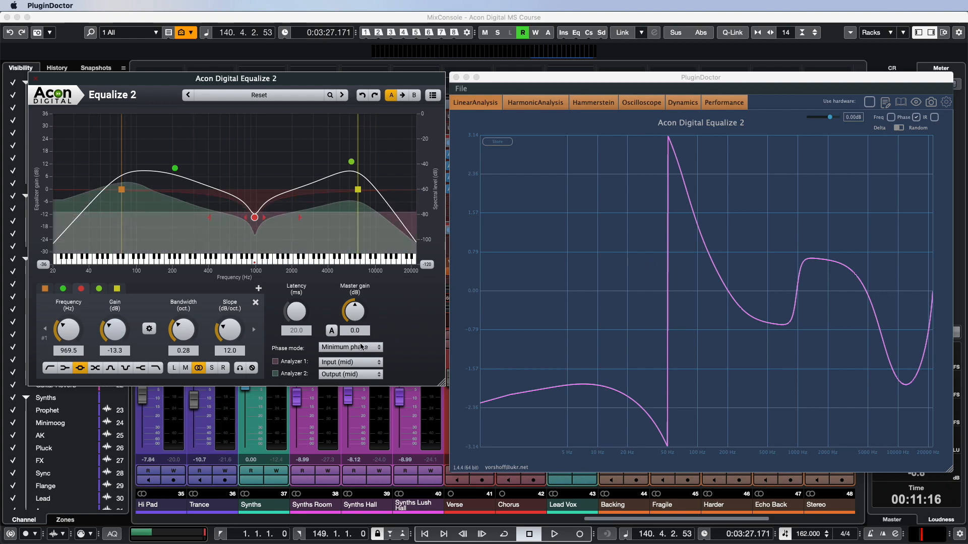
Select Linear phase and widen the impulse-response time range to show the symmetric spike
left_click(350, 346)
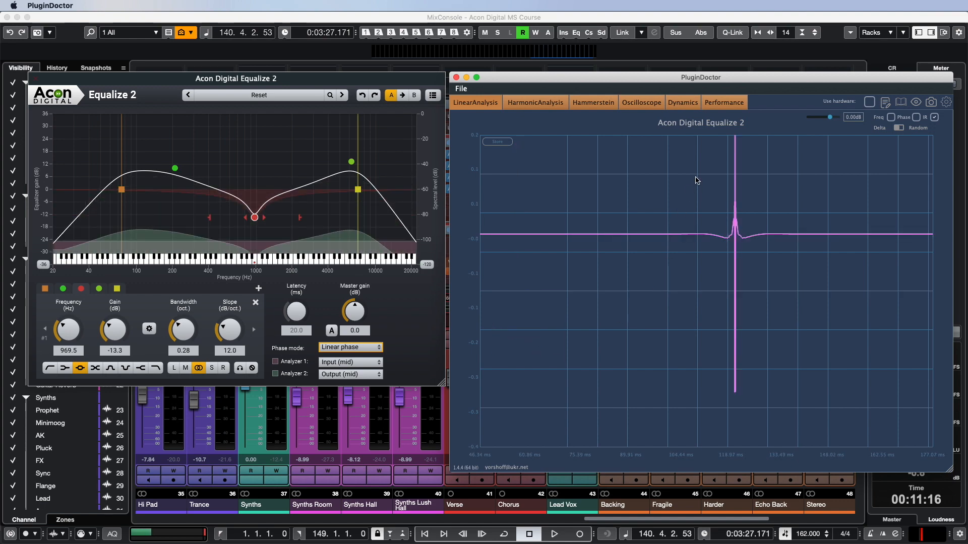
left_click_drag(697, 180, 767, 331)
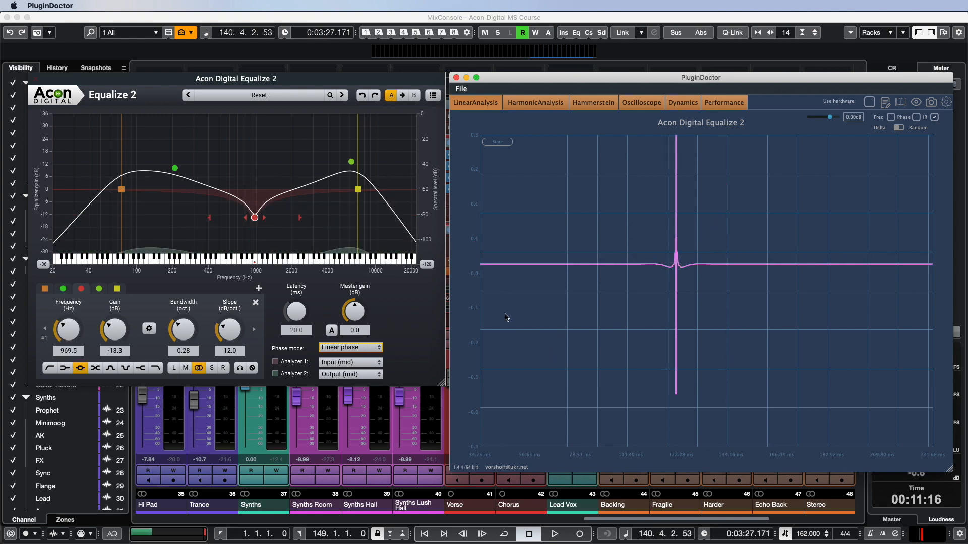
Switch Phase mode to Mixed phase, then back to Minimum phase to compare the impulse responses
left_click(349, 347)
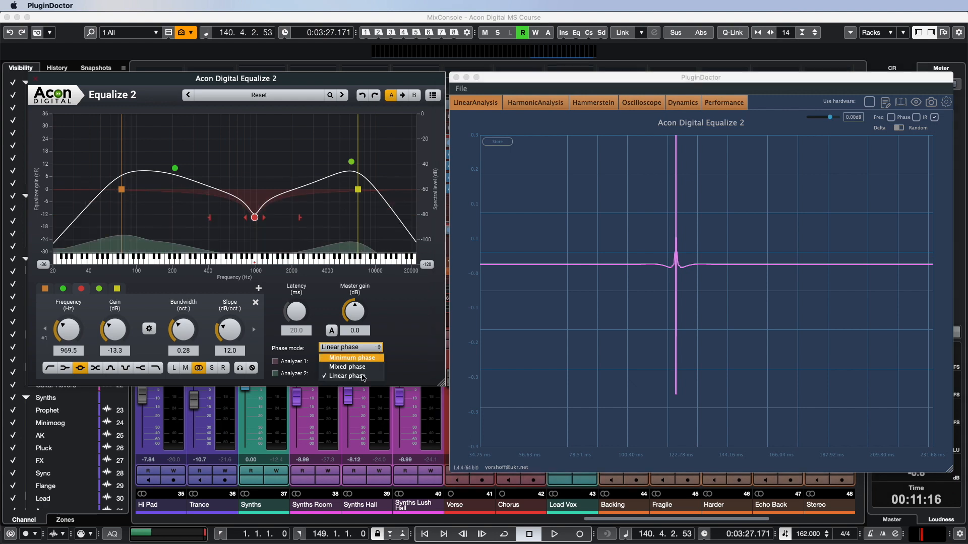
left_click(348, 367)
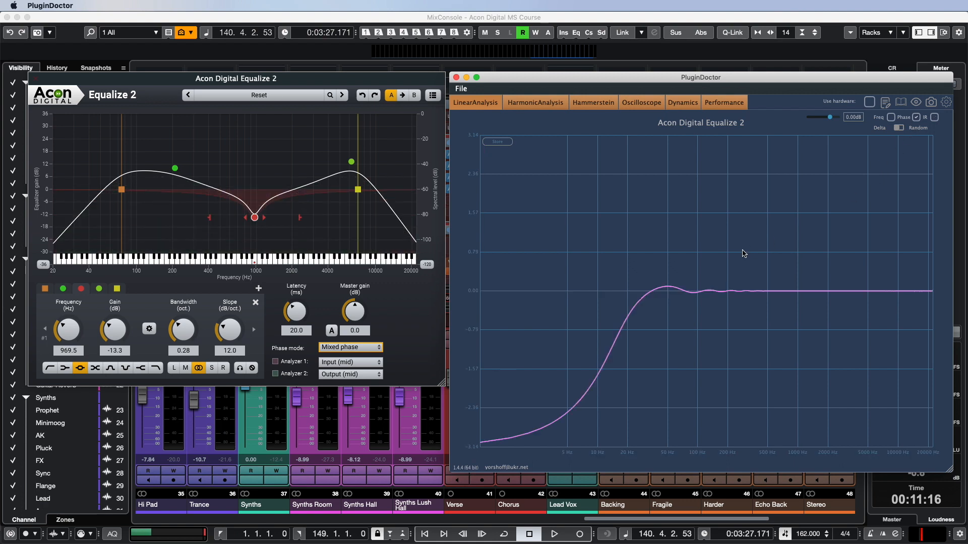
left_click(350, 347)
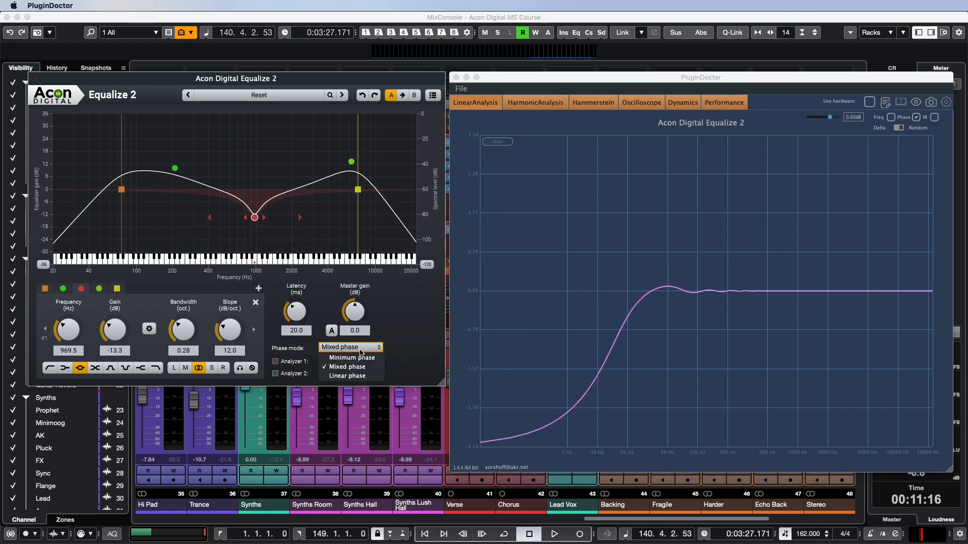
left_click(348, 358)
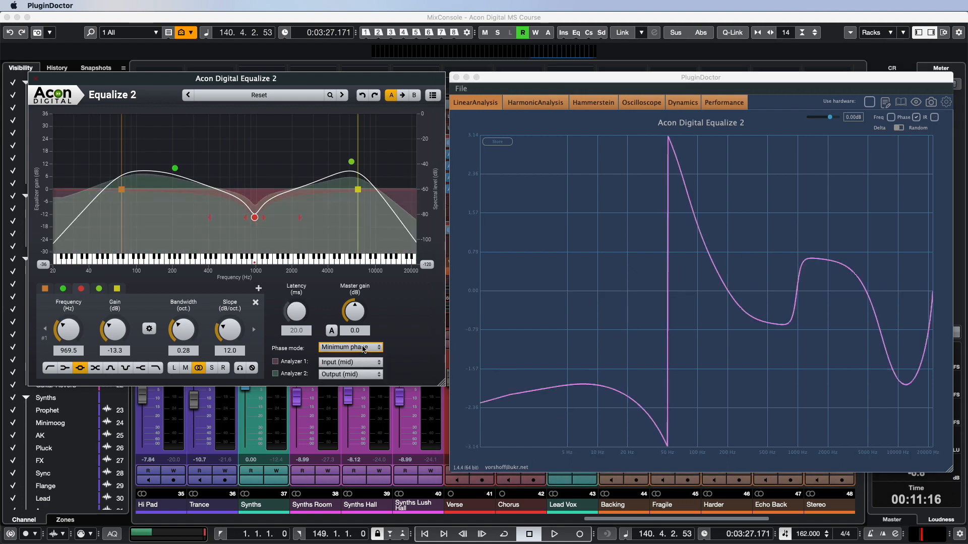
left_click(350, 348)
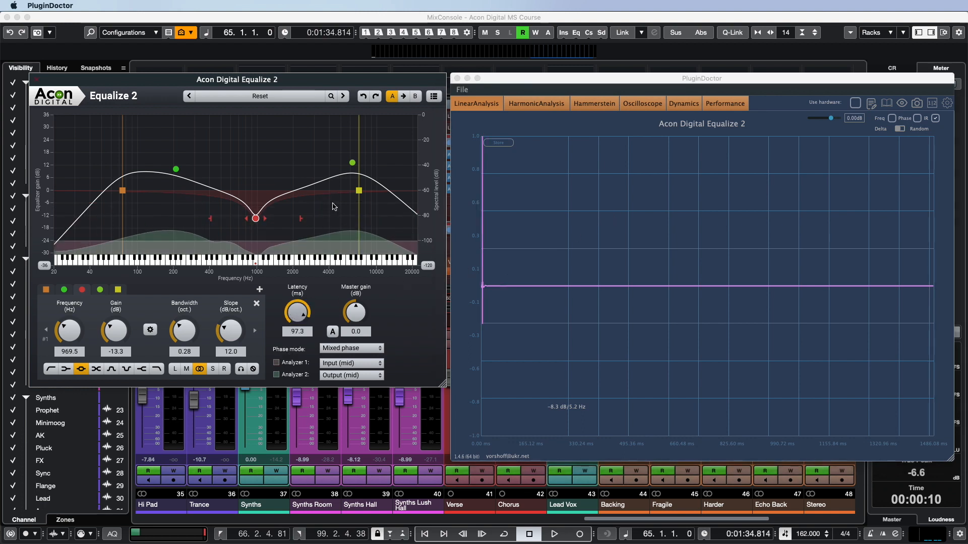
Drag the Latency knob from 97.3 ms up to about 120 ms and fine-tune it
left_click_drag(297, 311, 296, 297)
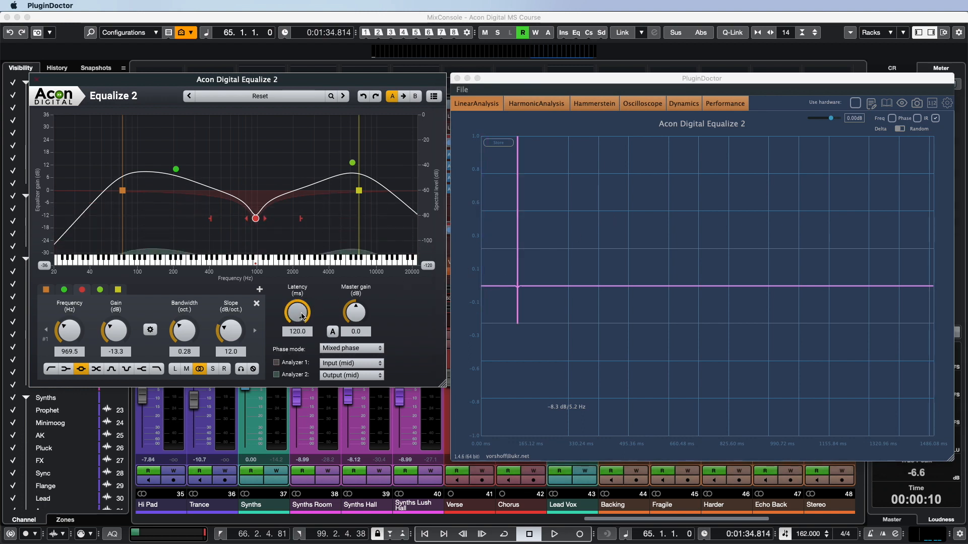
left_click_drag(297, 312, 296, 320)
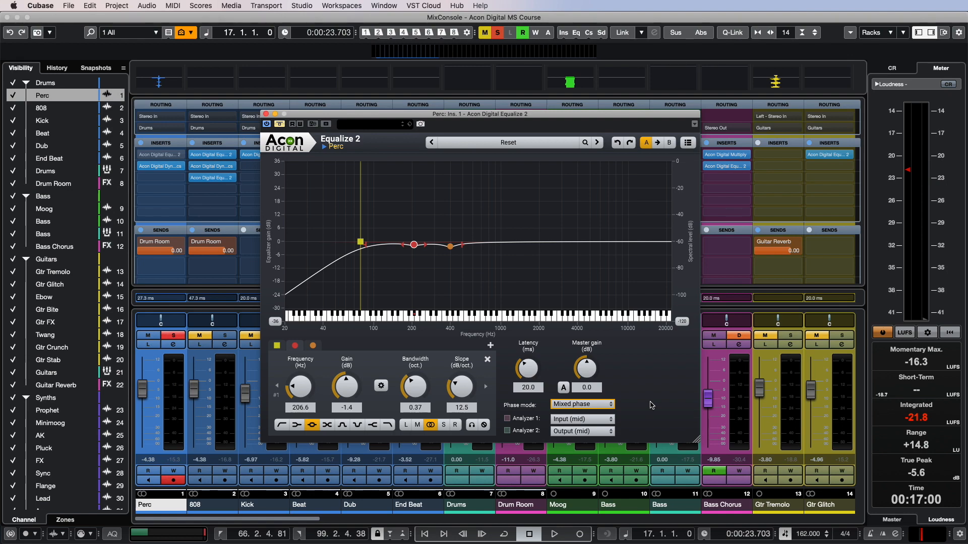
Start drum playback and bring up the Kick channel's Equalize 2 in minimum phase
left_click(553, 534)
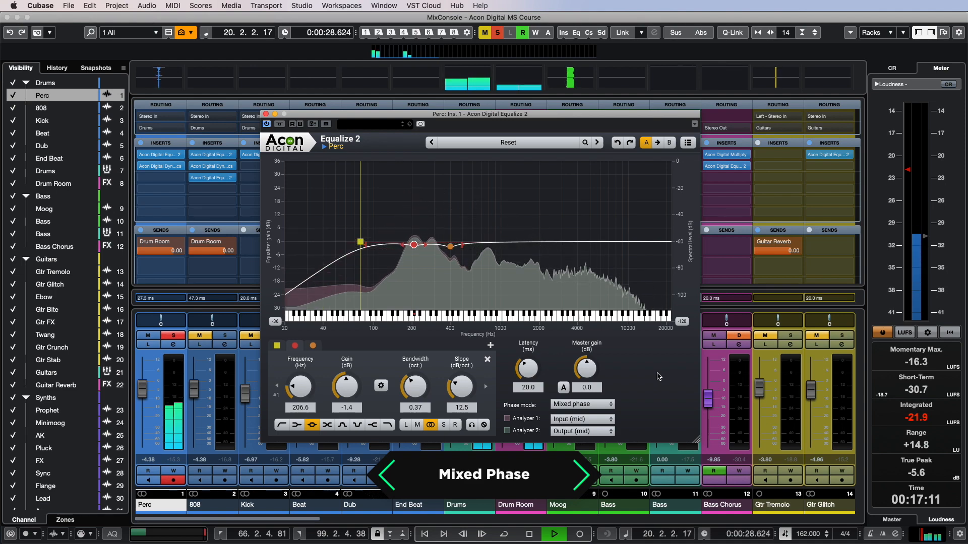
left_click(580, 403)
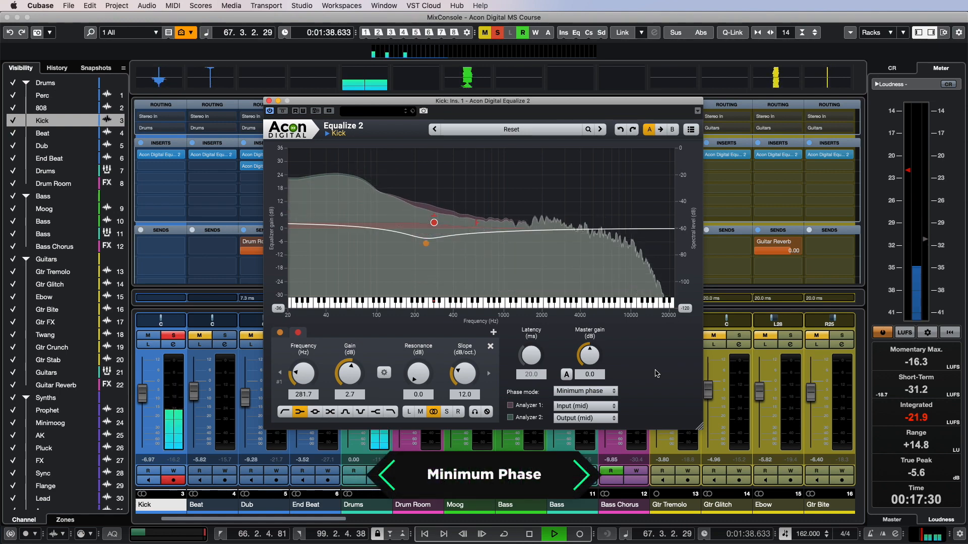
Set Kick's equaliser to Mixed phase, then switch the Beat channel's Equalize 2 to Minimum phase
left_click(584, 391)
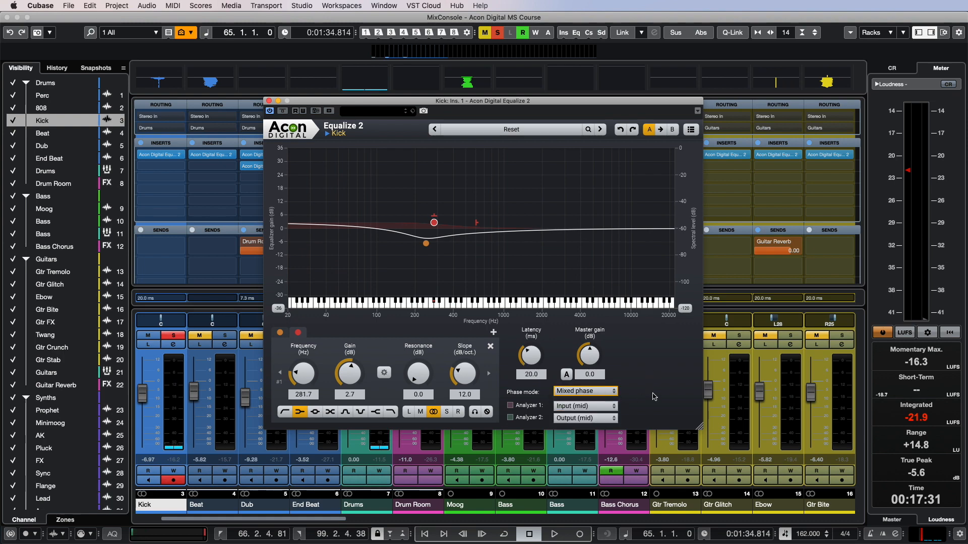
left_click(554, 535)
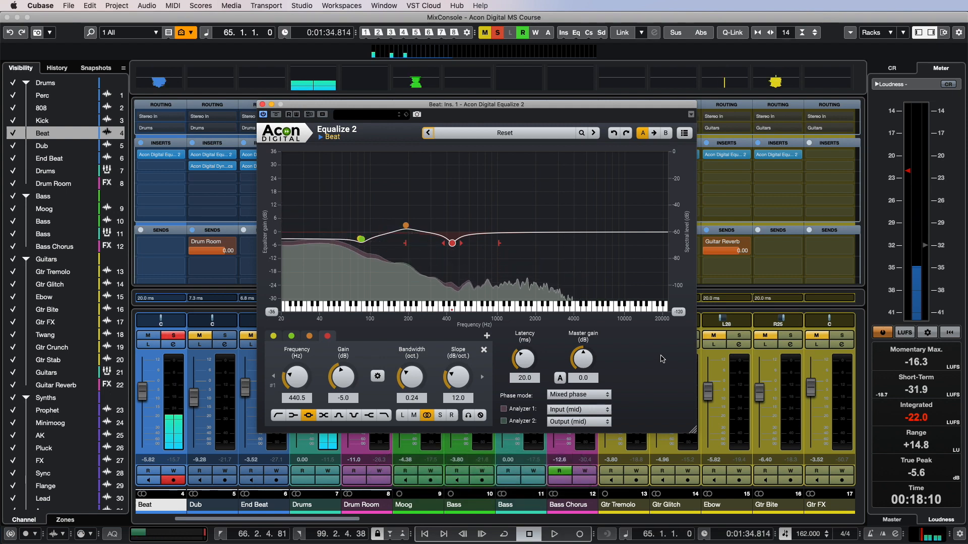
left_click(576, 394)
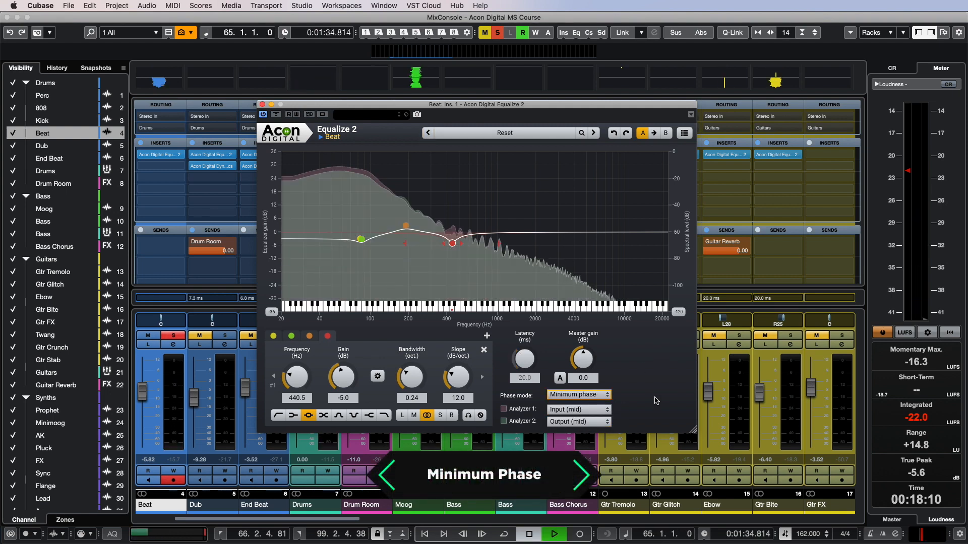